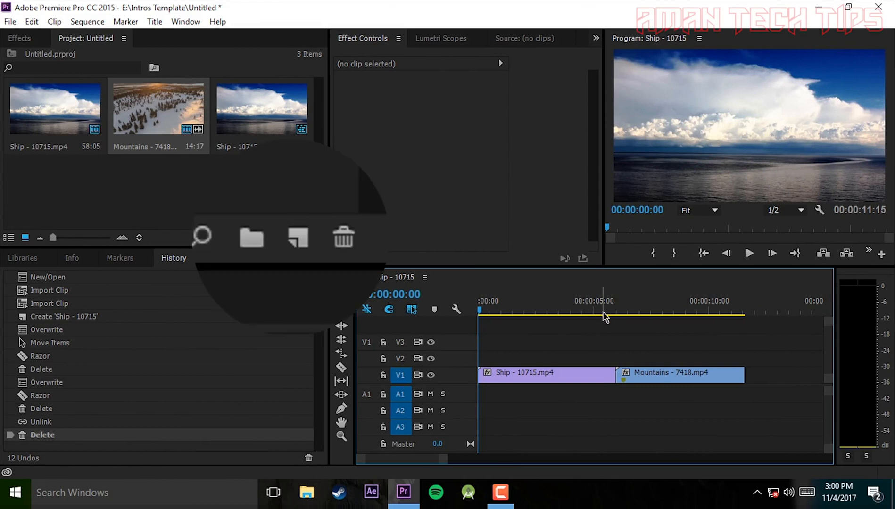
# Create a new adjustment layer from the Project panel's New Item menu.
pyautogui.click(292, 238)
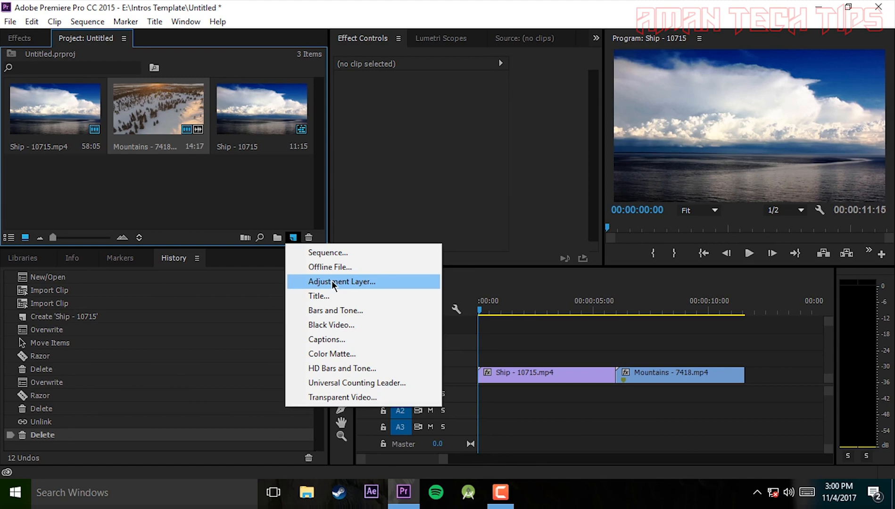
pyautogui.click(342, 281)
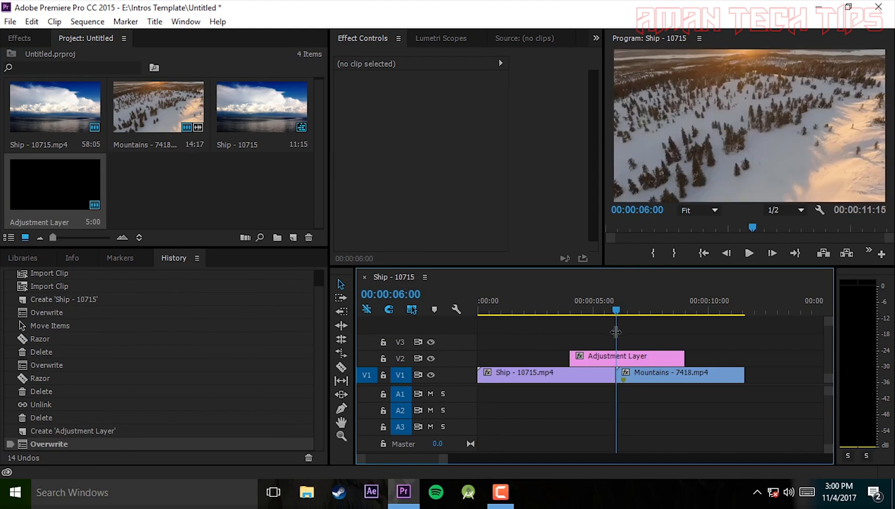
# Cut the adjustment layer down to a few frames on either side of the Ship–Mountains cut.
pyautogui.click(626, 357)
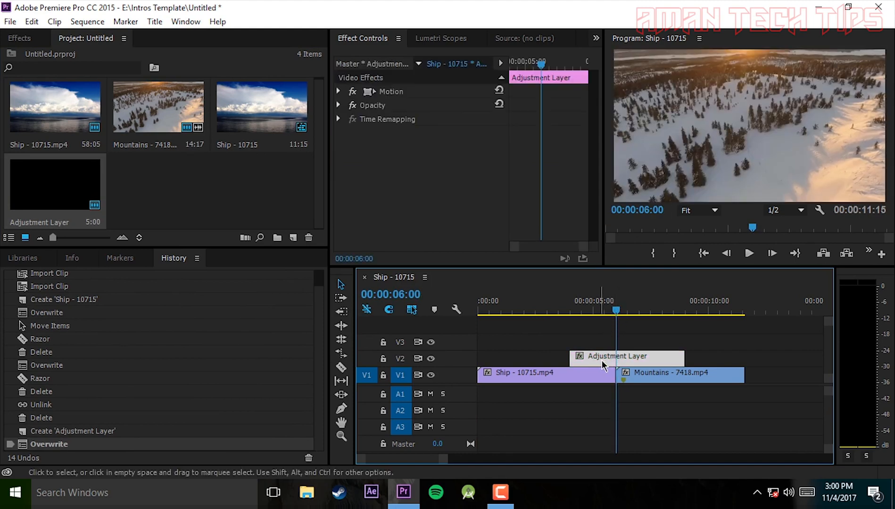
pyautogui.press('shift+left')
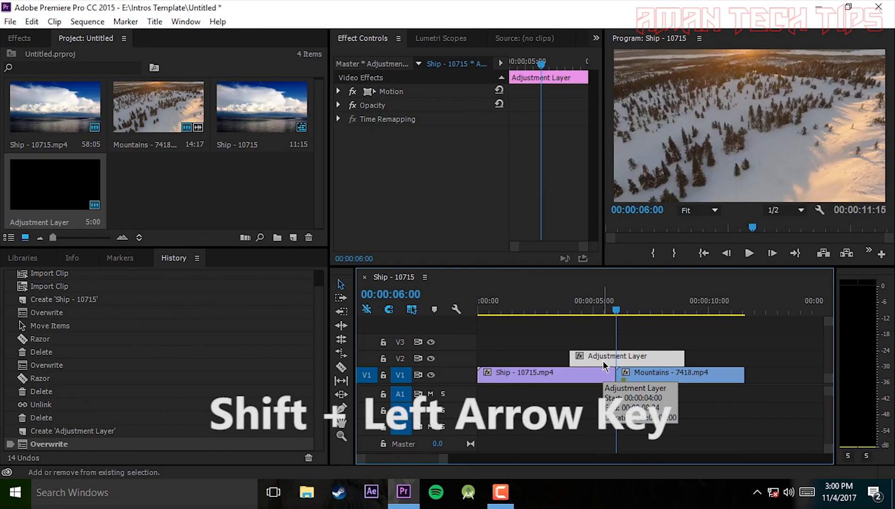
pyautogui.press('shift+left')
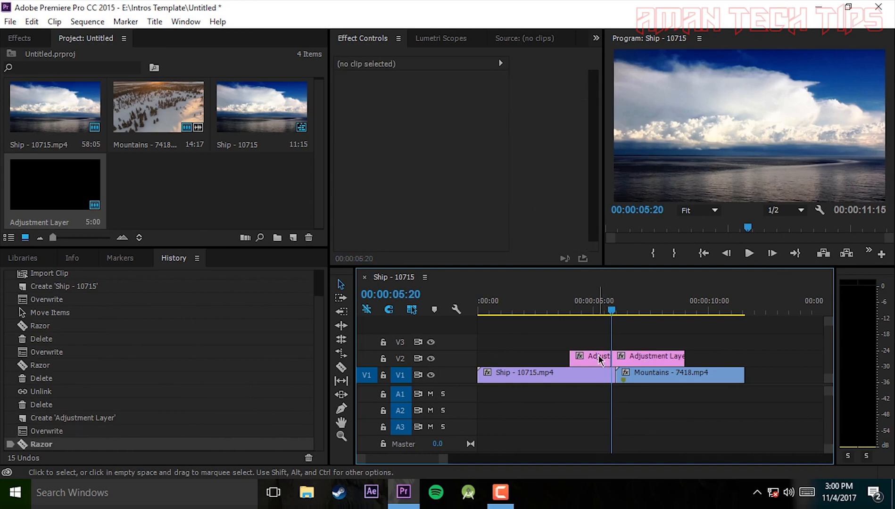
pyautogui.press('shift+right')
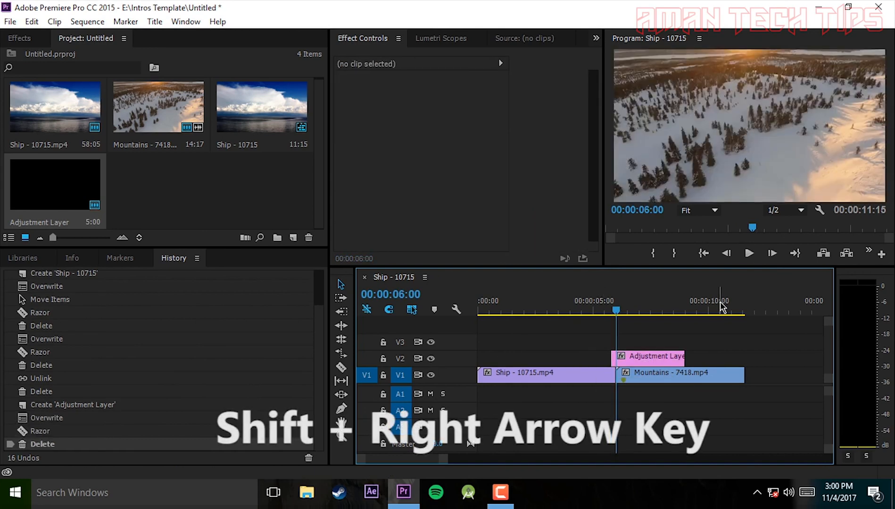
pyautogui.press('shift+right')
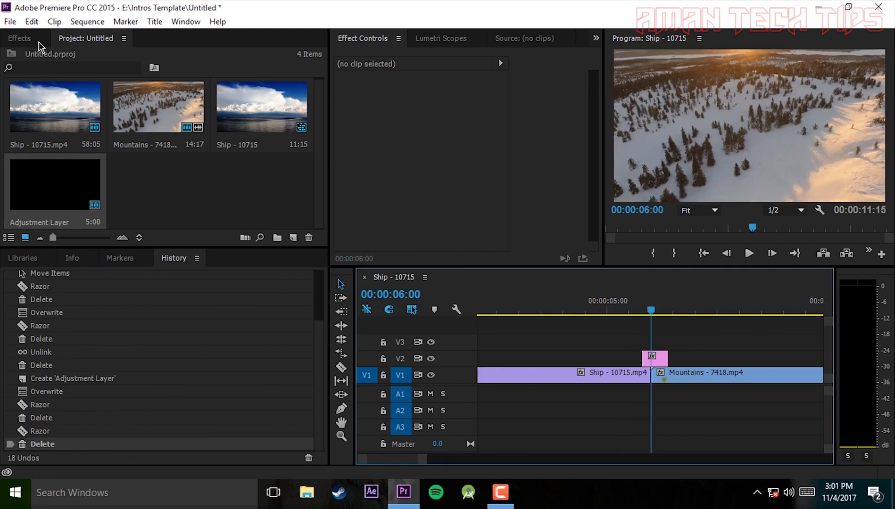
# Apply Offset to the adjustment layer, keyframe Shift Center at the cut, and preview.
pyautogui.click(19, 38)
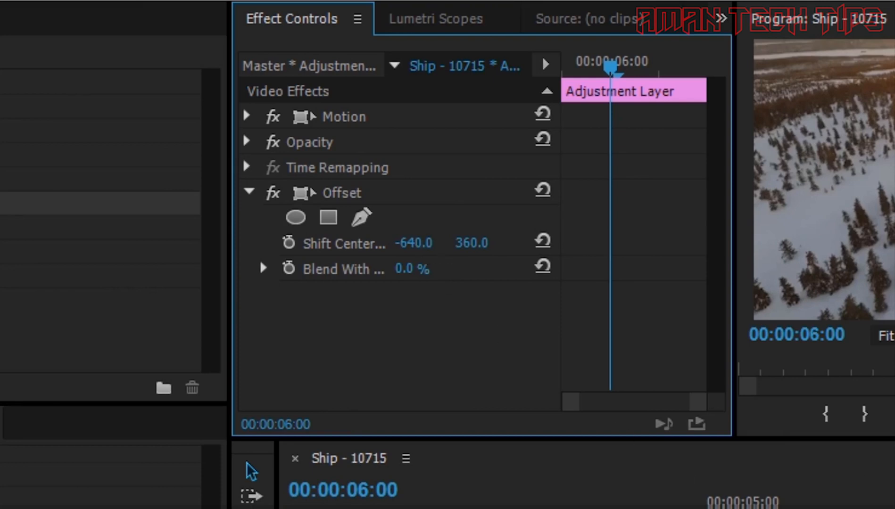
pyautogui.click(289, 243)
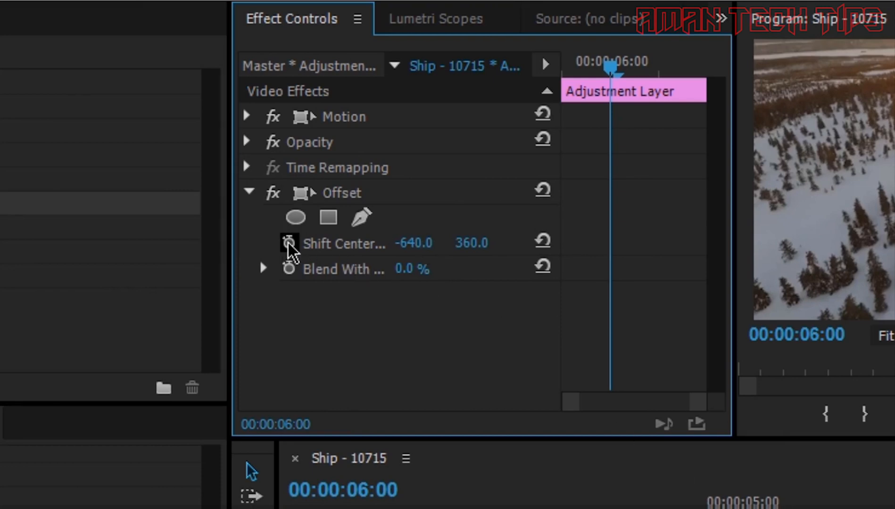
pyautogui.click(290, 242)
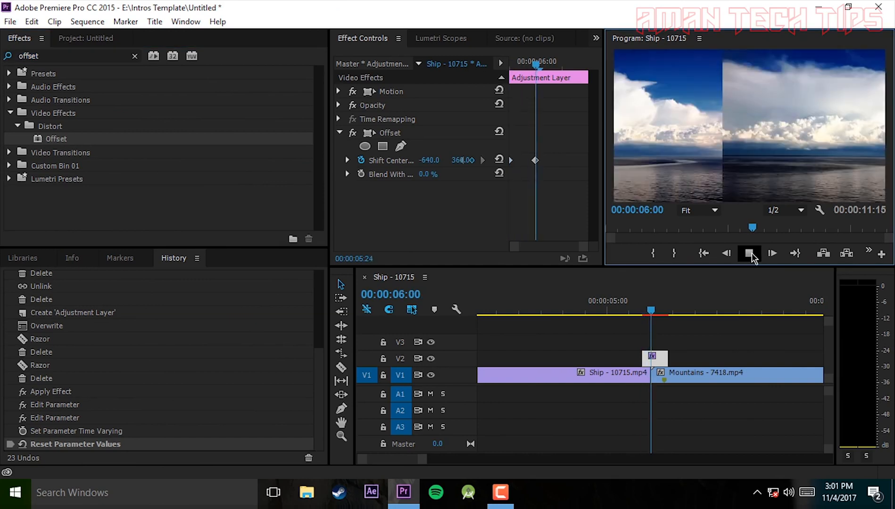
pyautogui.click(750, 253)
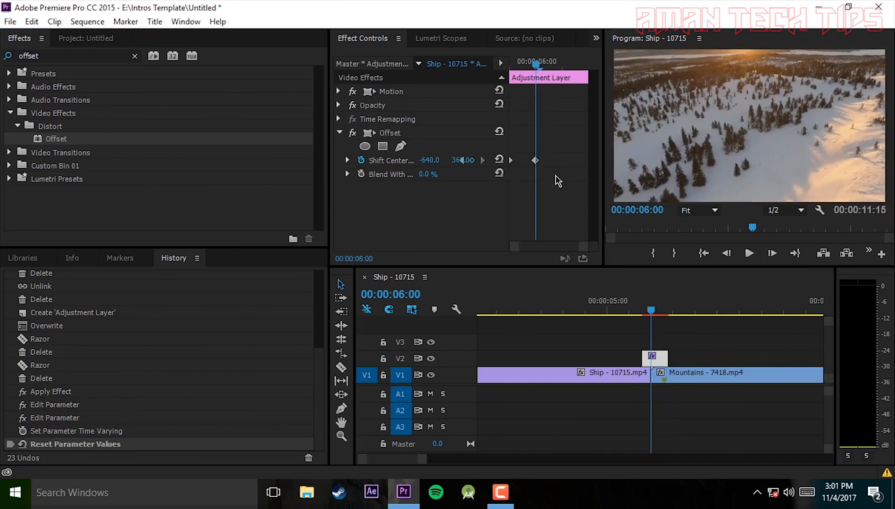
# Give both Shift Center keyframes Auto Bezier easing, then search Effects for Directional Blur.
pyautogui.rightClick(535, 161)
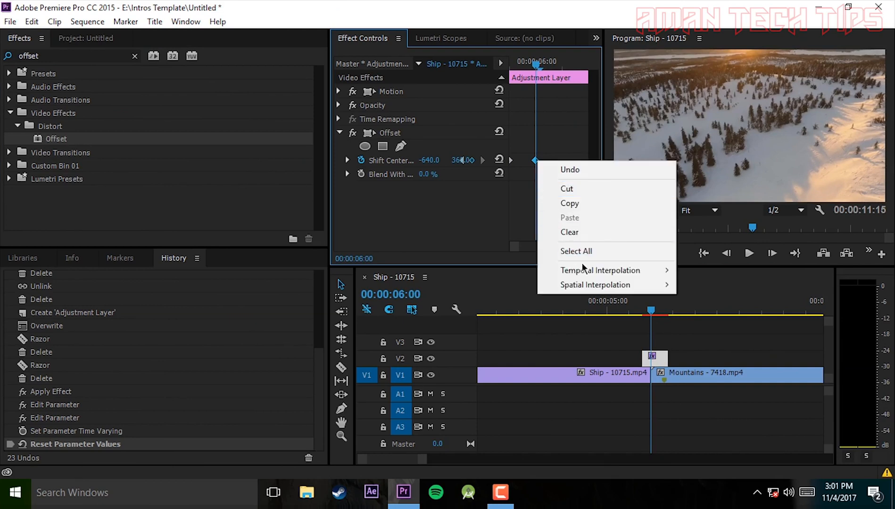
pyautogui.click(600, 271)
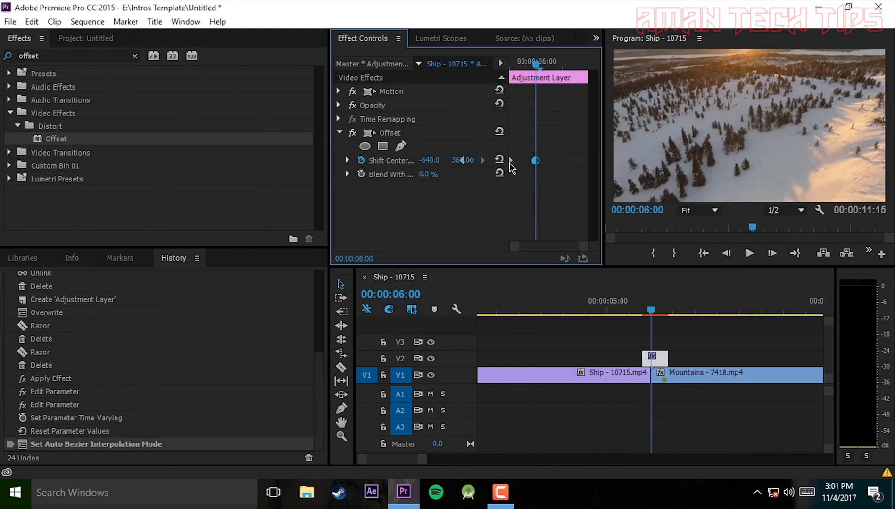
pyautogui.rightClick(510, 162)
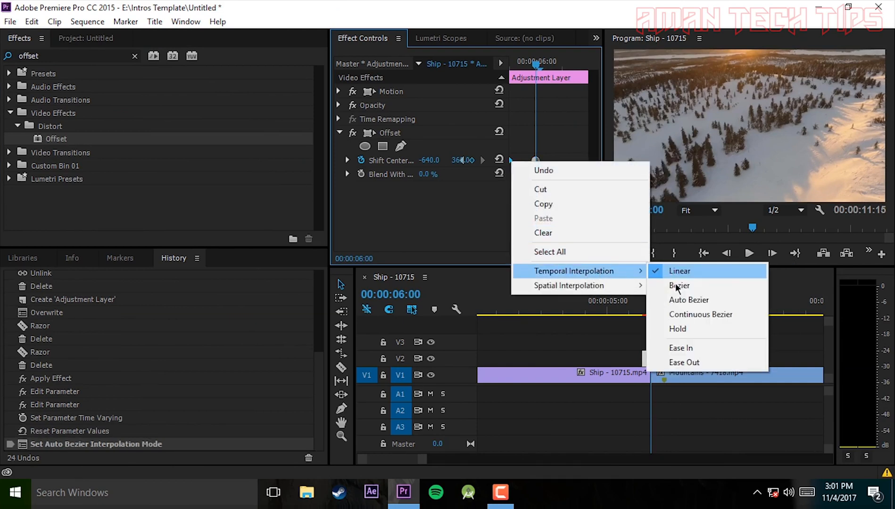
pyautogui.click(689, 300)
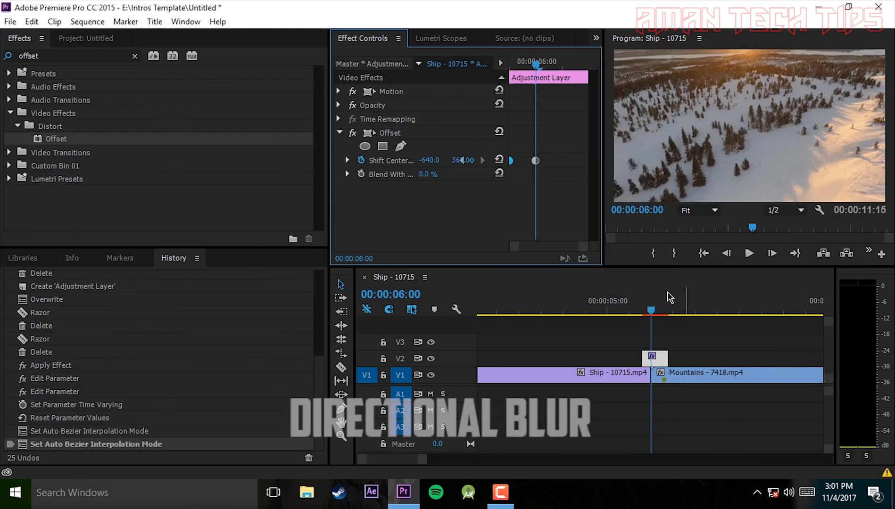
pyautogui.write('directional')
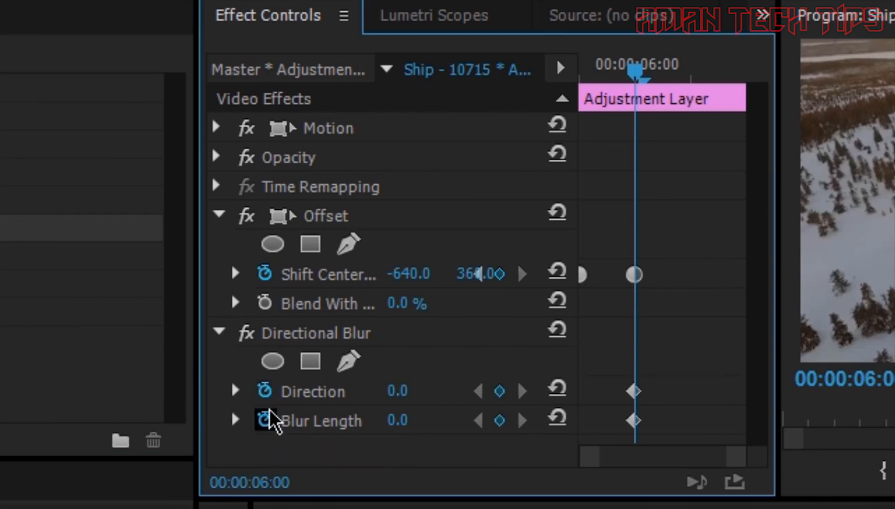
pyautogui.moveTo(405, 400)
pyautogui.write('90')
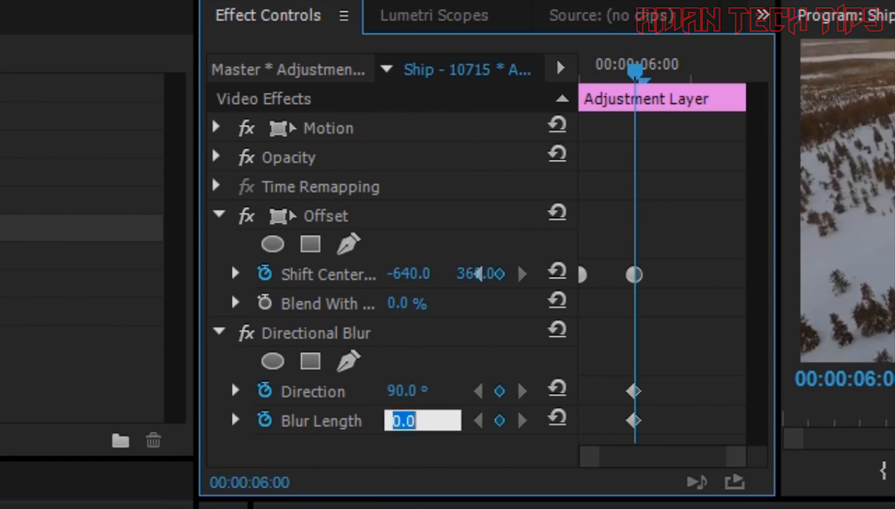
# Set Directional Blur Length to 80 at the peak and ease its keyframes with Auto Bezier.
pyautogui.write('80.0')
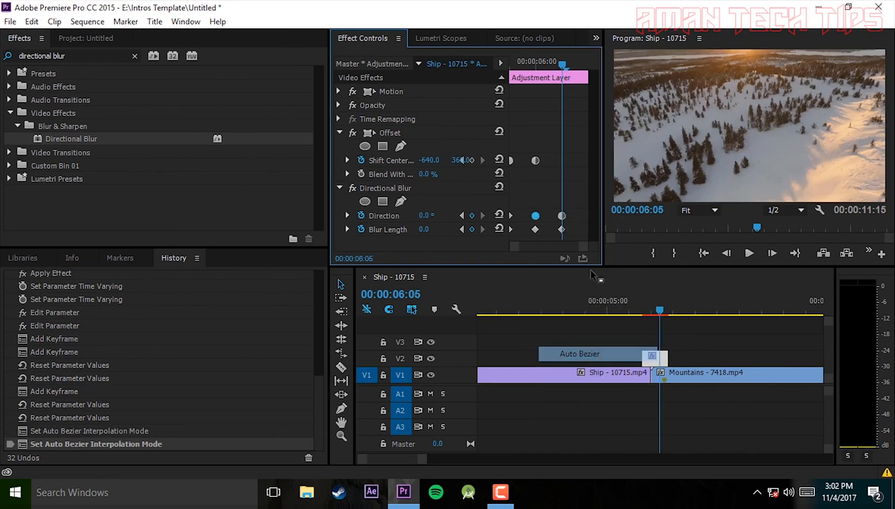
pyautogui.click(535, 230)
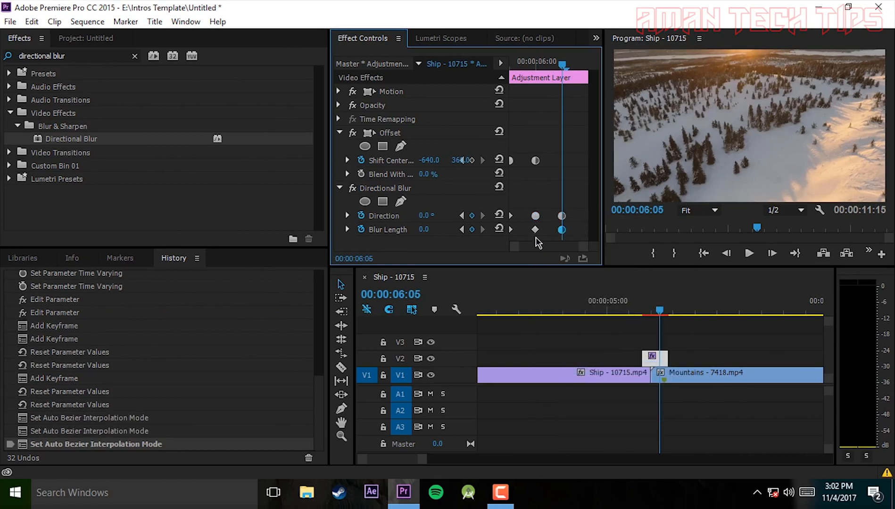
pyautogui.click(535, 229)
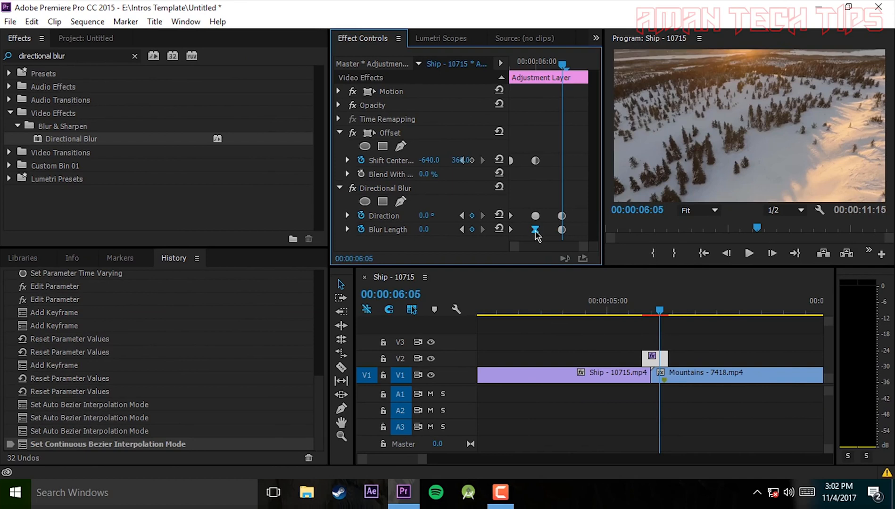
pyautogui.click(535, 230)
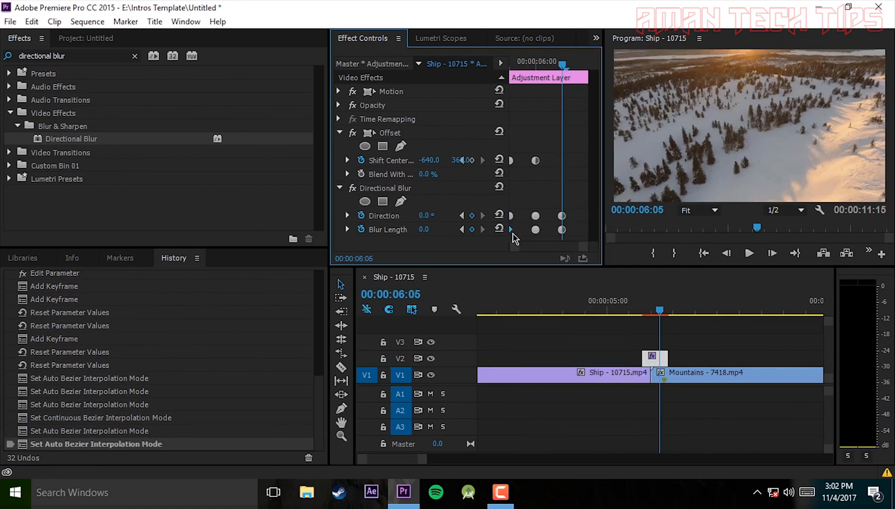
pyautogui.rightClick(511, 229)
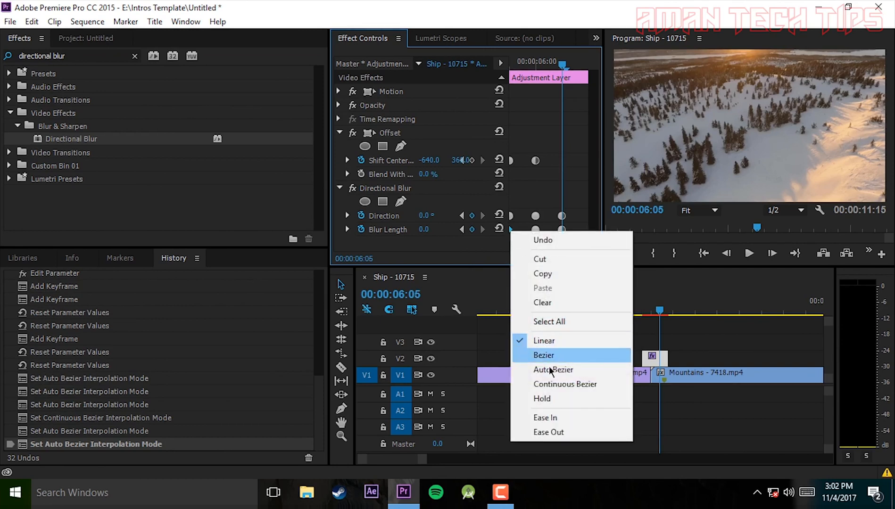
pyautogui.click(552, 370)
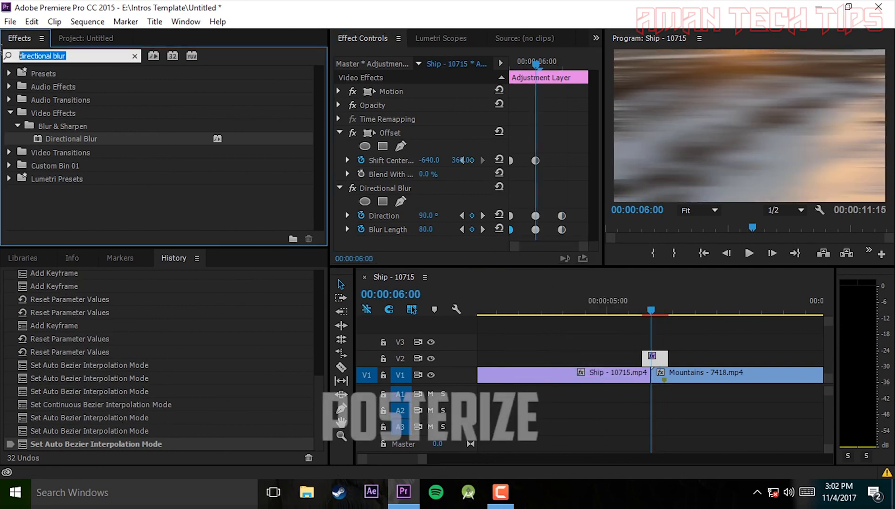
# Apply Posterize to the adjustment layer and key its Level at 25 and 2.
pyautogui.write('posteriz')
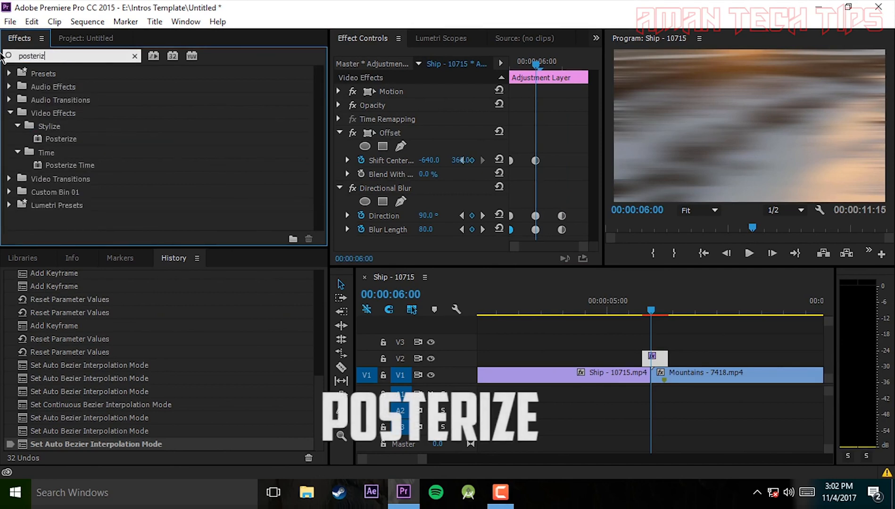
pyautogui.moveTo(59, 139); pyautogui.dragTo(653, 358)
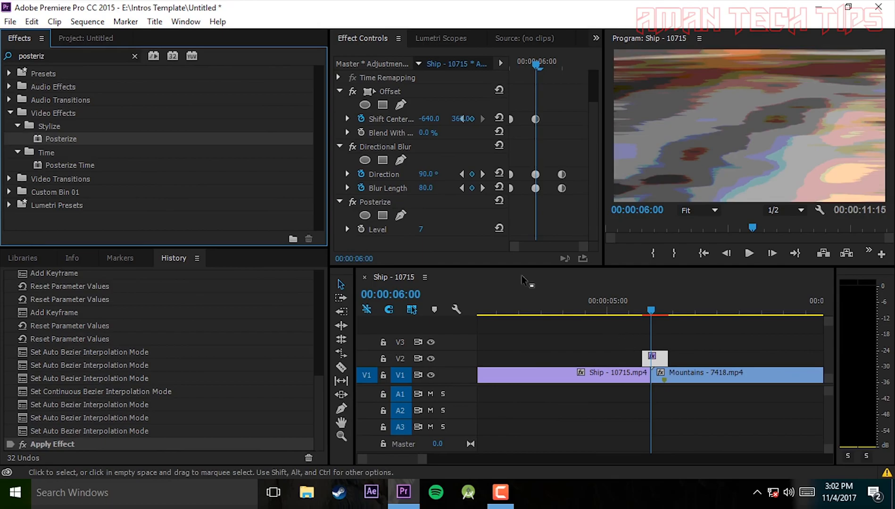
pyautogui.click(421, 229)
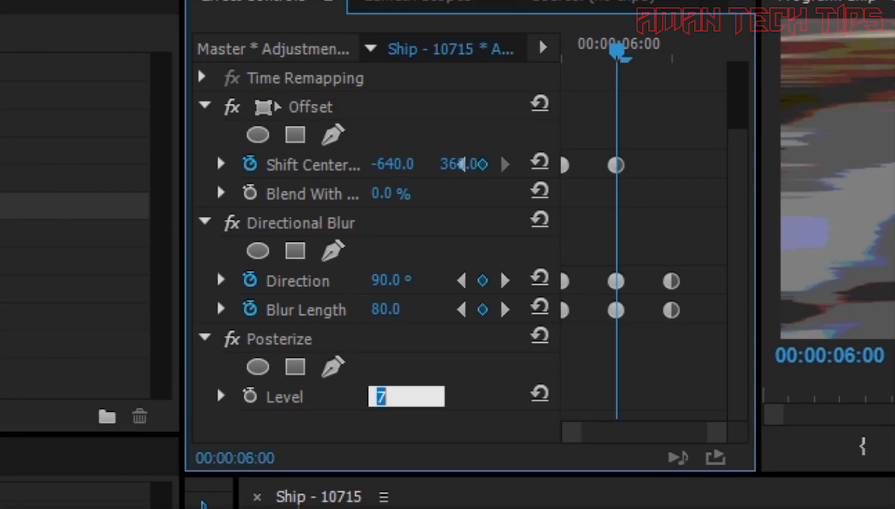
pyautogui.write('2')
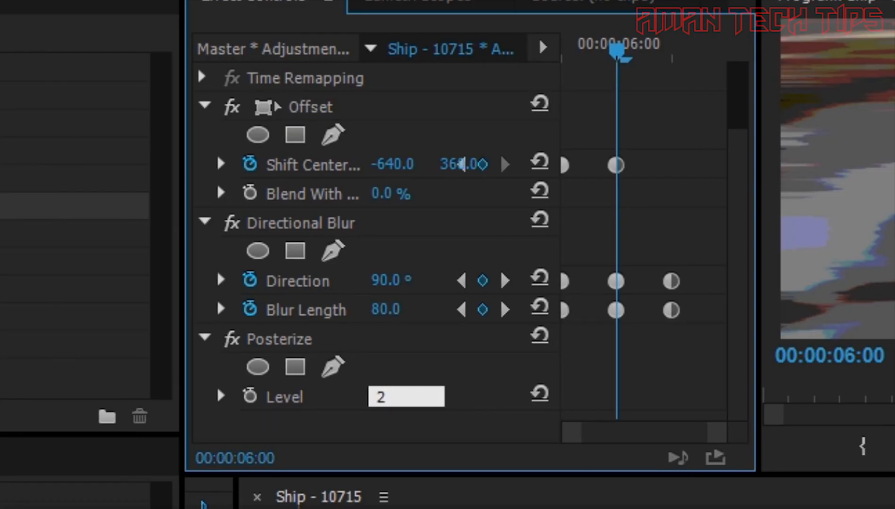
pyautogui.write('25')
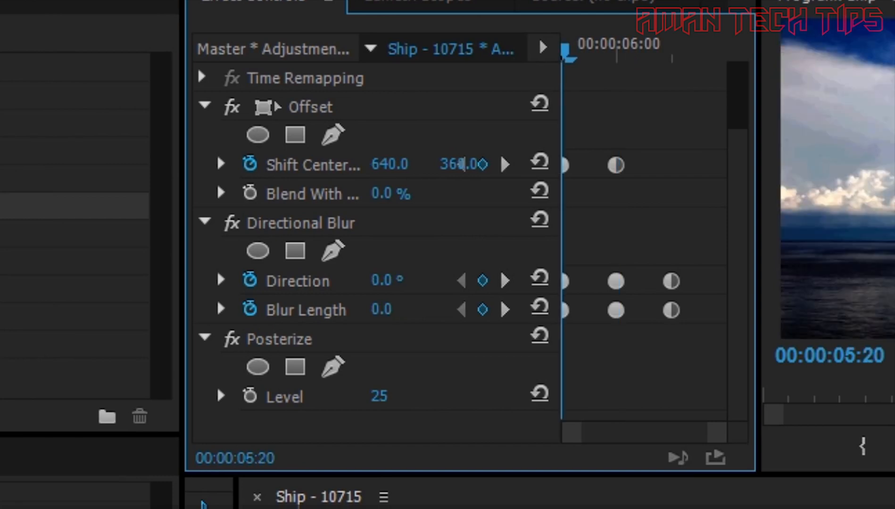
pyautogui.moveTo(493, 418)
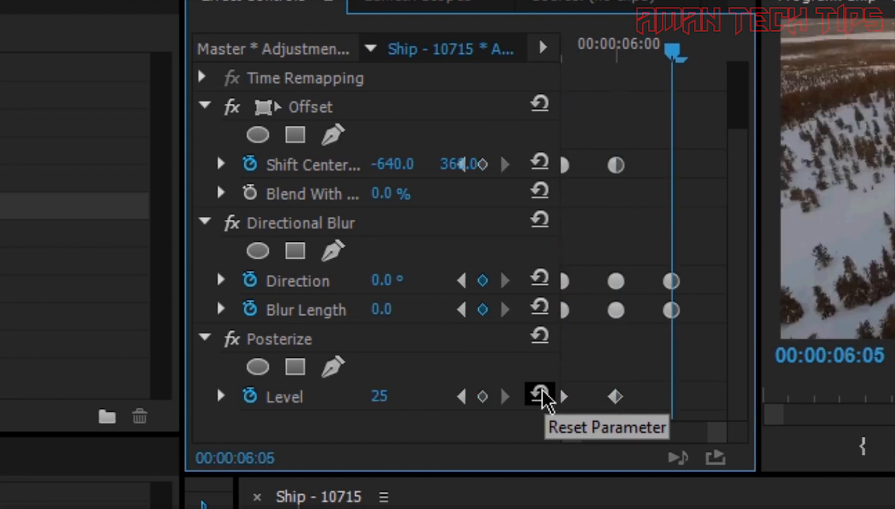
# Key Posterize Level to 255 at the transition's end and begin setting its interpolation.
pyautogui.doubleClick(379, 397)
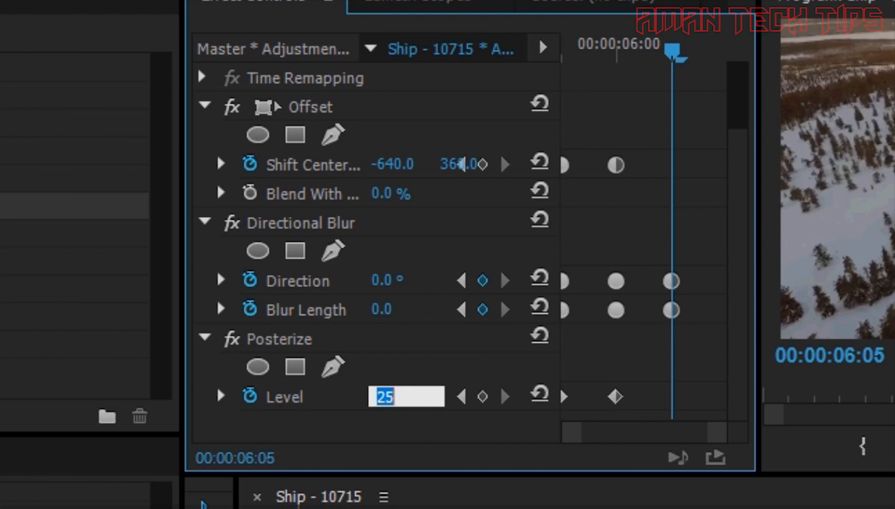
pyautogui.write('255')
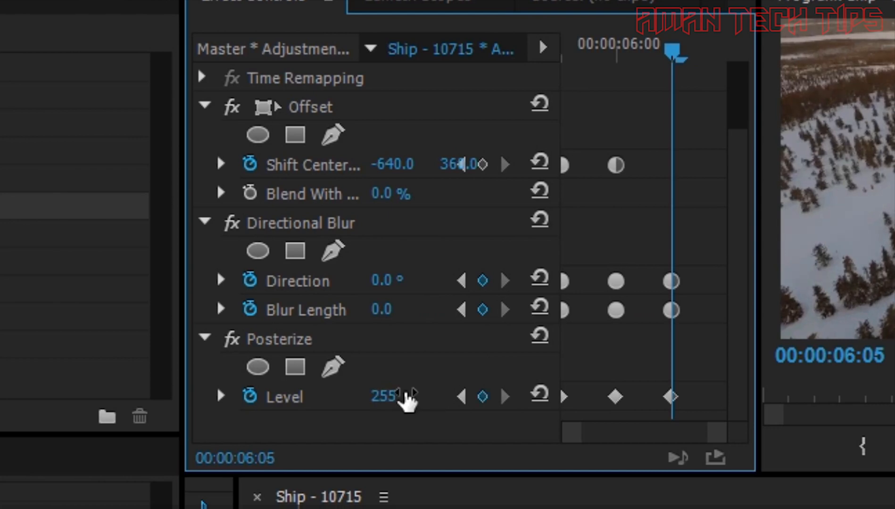
pyautogui.rightClick(671, 396)
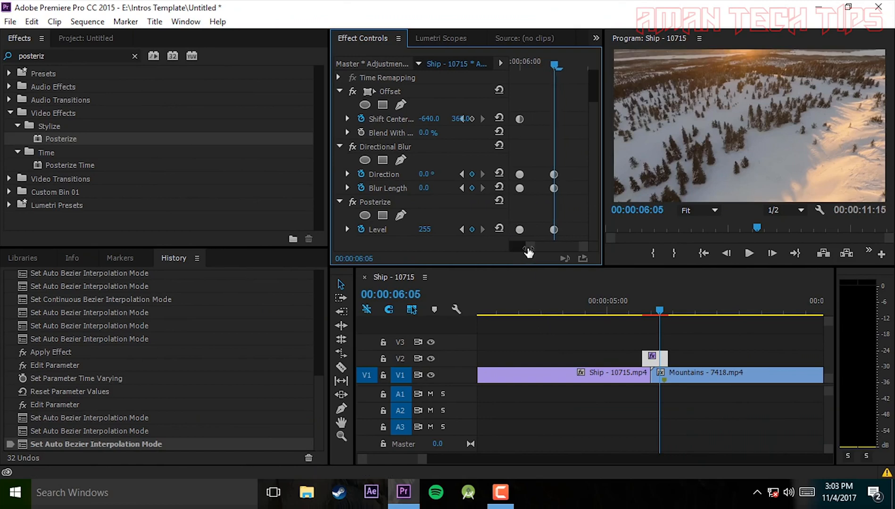
pyautogui.moveTo(659, 310); pyautogui.dragTo(644, 309)
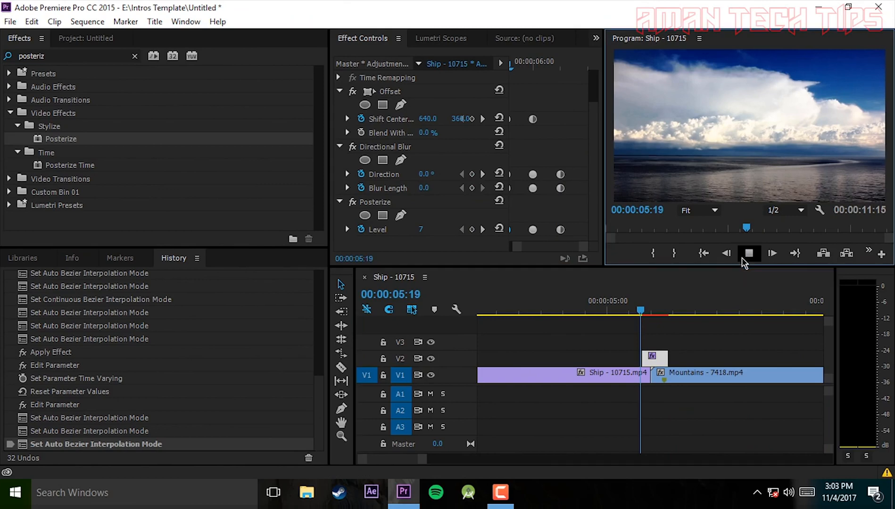
pyautogui.click(748, 253)
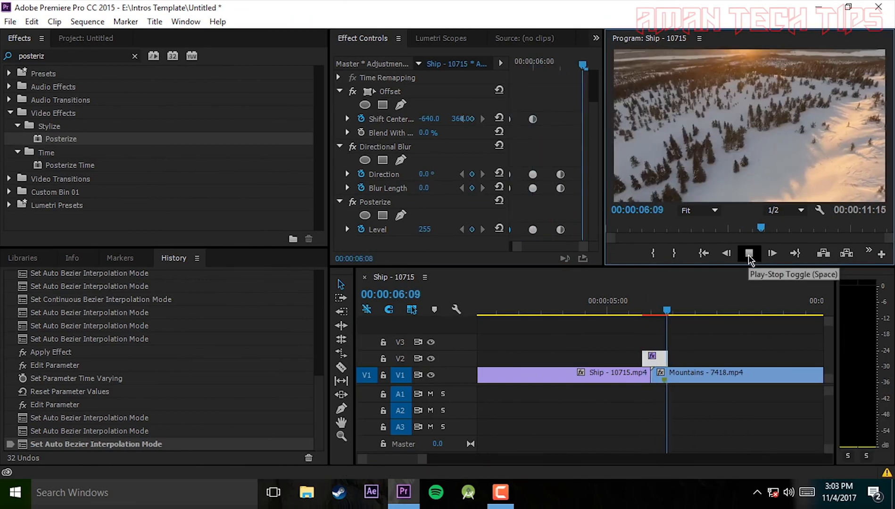
pyautogui.click(749, 253)
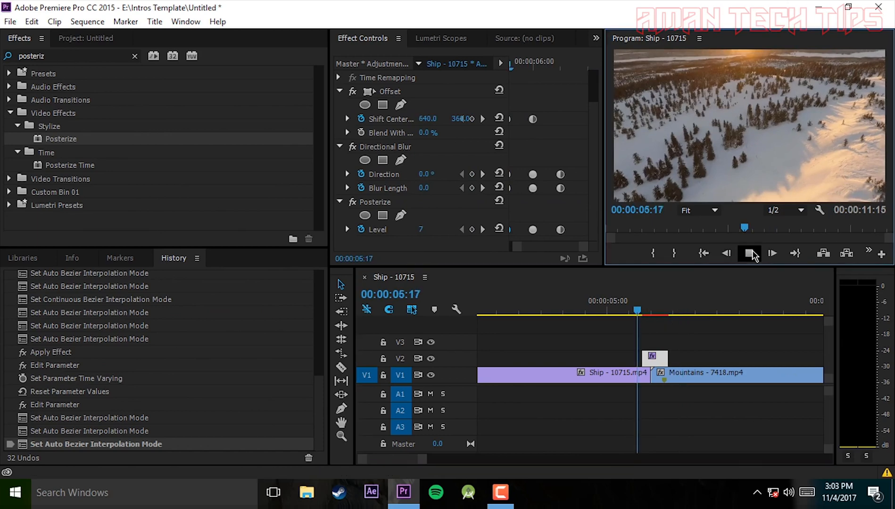